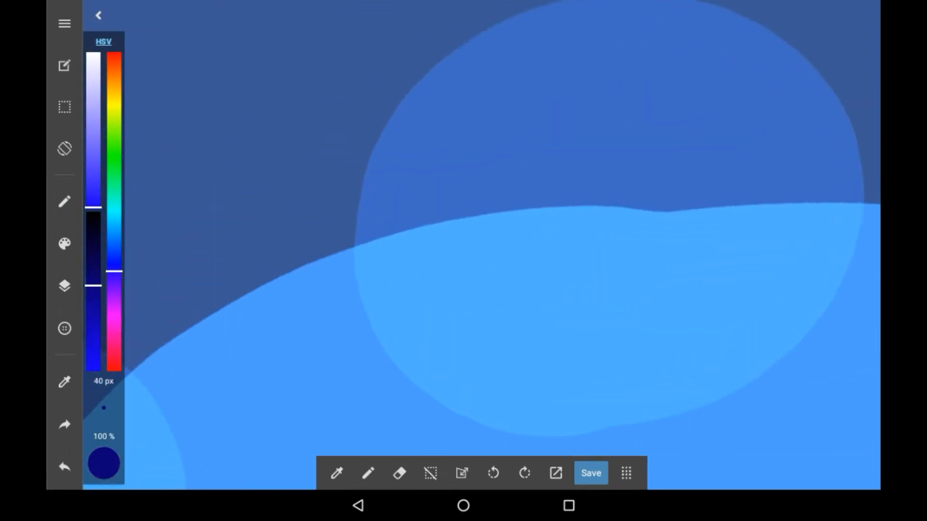
Switch the quick strip from HSV to PAL and open the full colour and brush panel
{"action": "left_click", "coordinate": [103, 42]}
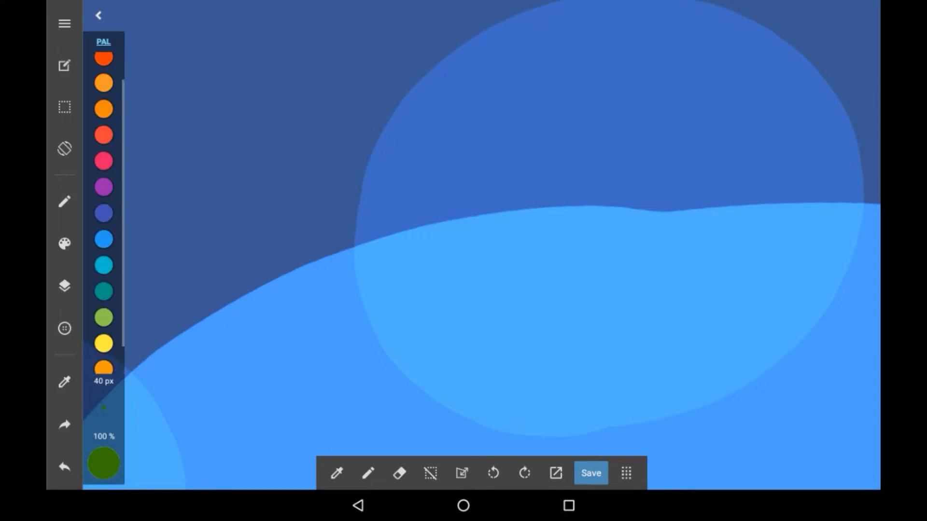
{"action": "left_click", "coordinate": [103, 42]}
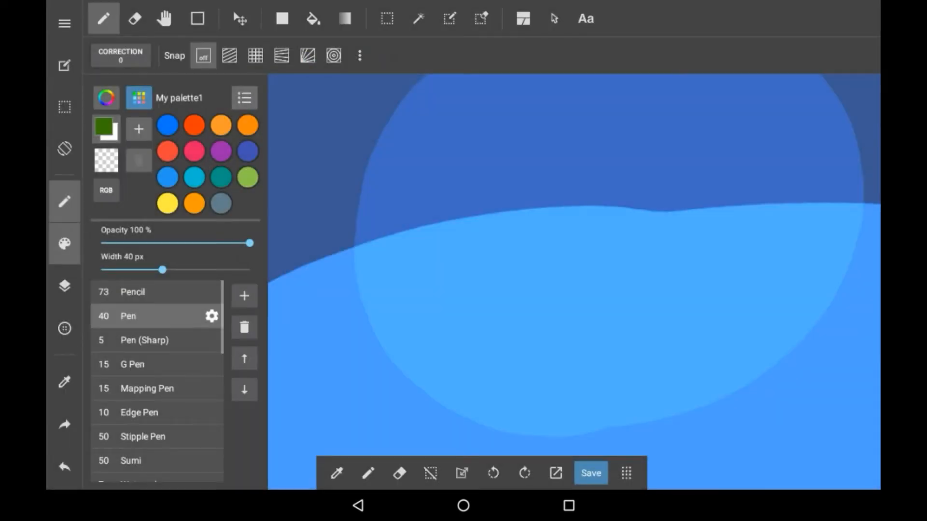
{"action": "left_click", "coordinate": [243, 98]}
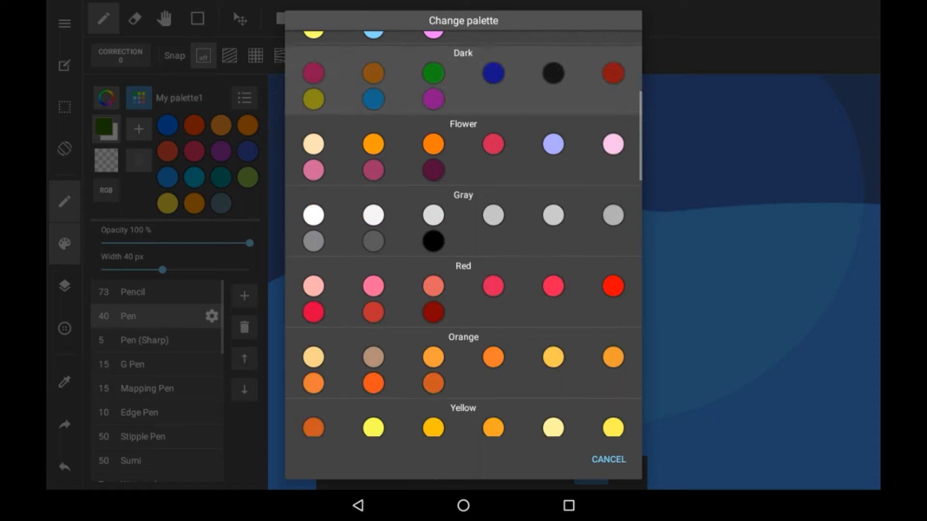
{"action": "scroll", "scroll_direction": "down", "scroll_amount": 3}
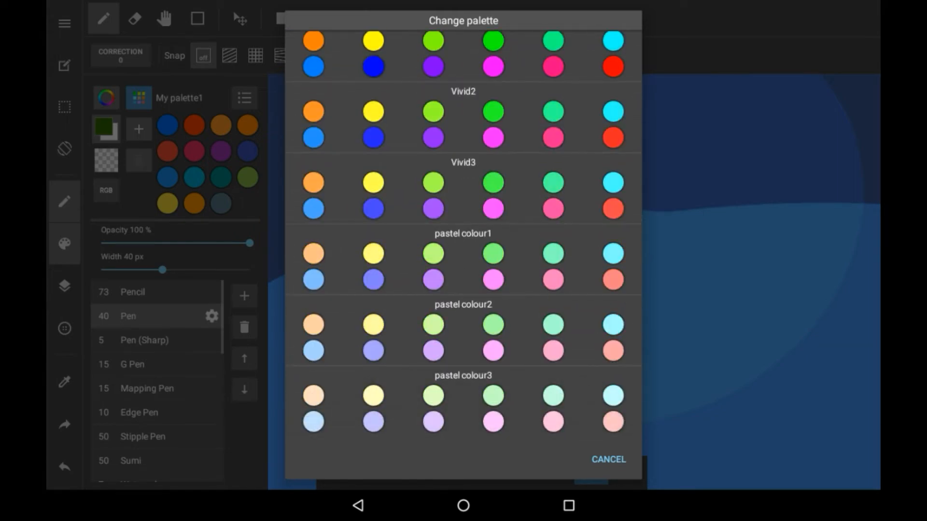
{"action": "scroll", "scroll_direction": "up", "scroll_amount": 3}
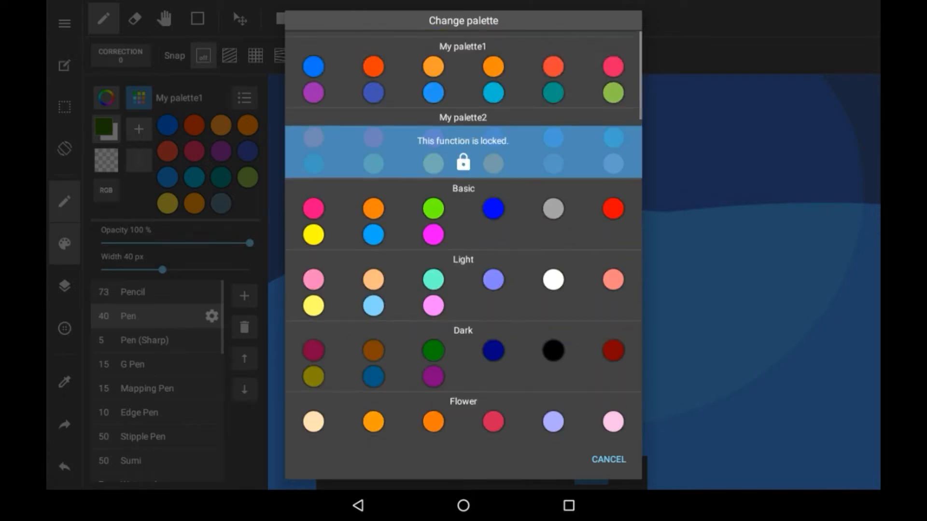
{"action": "left_click", "coordinate": [607, 460]}
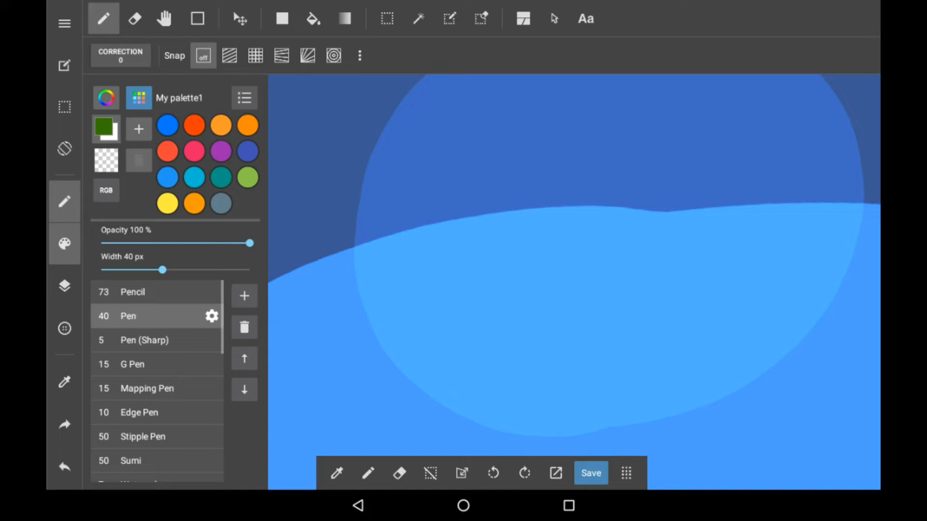
Delete the grey swatch from My palette1 and mix a medium blue on the colour wheel
{"action": "left_click", "coordinate": [221, 203]}
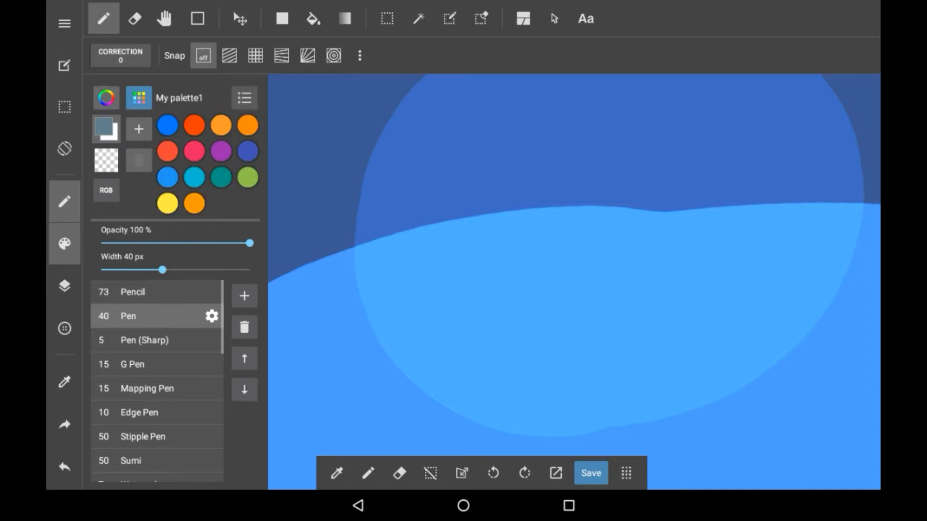
{"action": "left_click", "coordinate": [106, 97]}
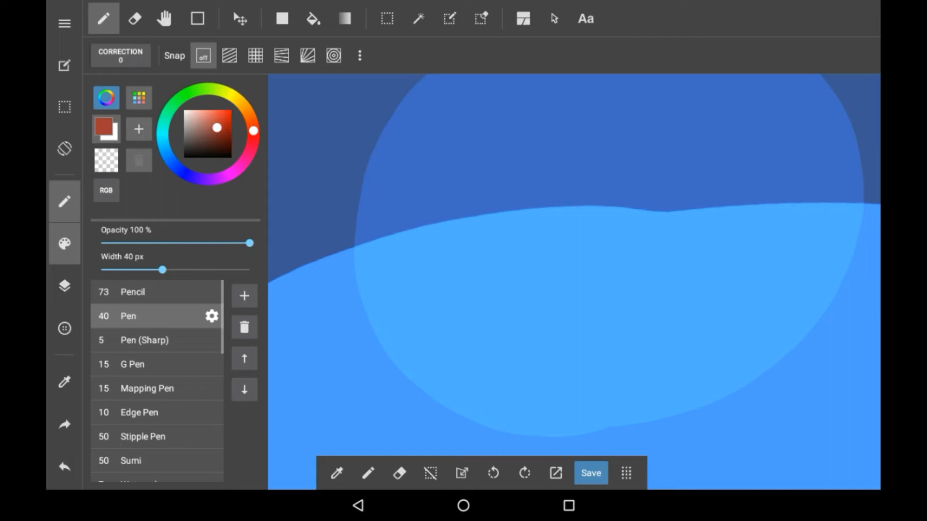
{"action": "left_click", "coordinate": [215, 151]}
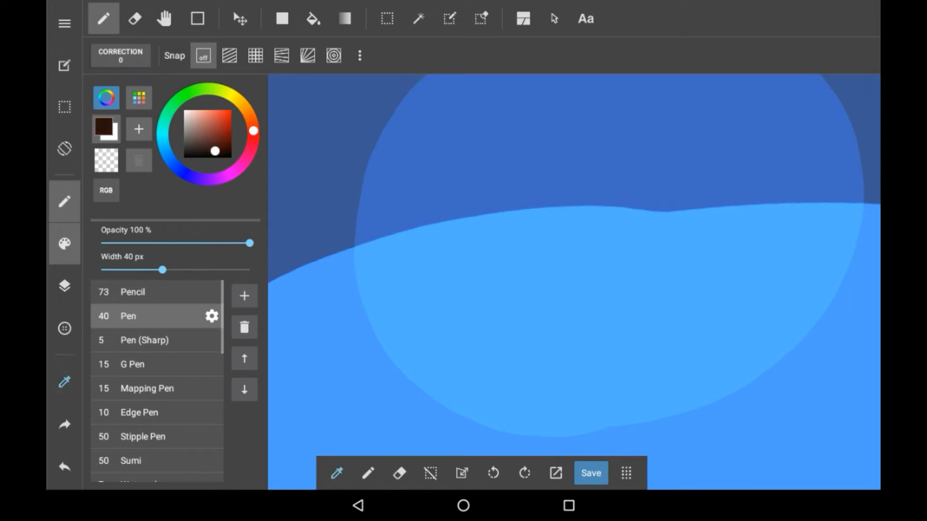
{"action": "left_click", "coordinate": [217, 121]}
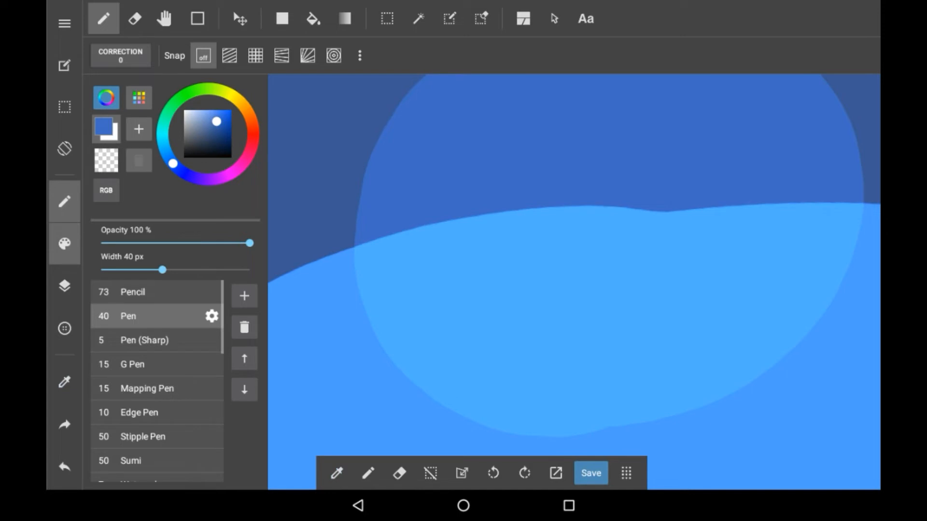
{"action": "left_click", "coordinate": [140, 98]}
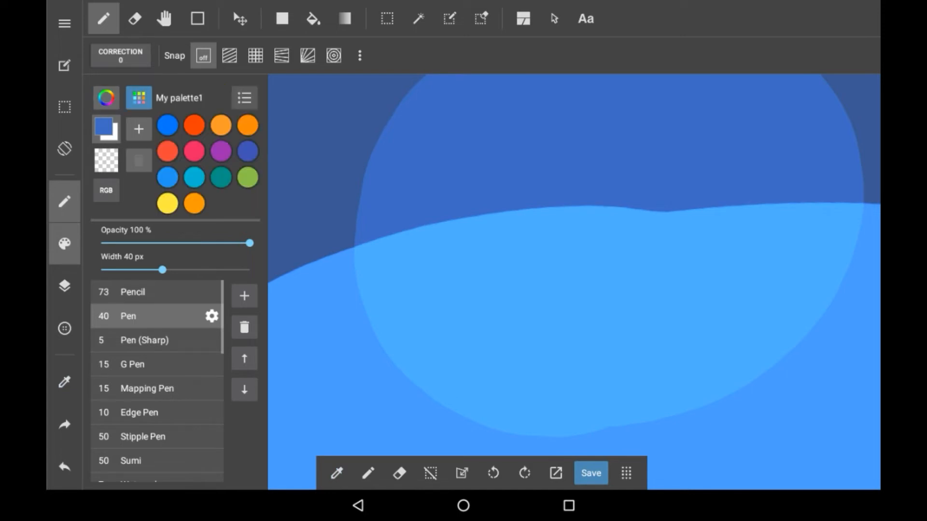
Add pink, lavender, bright blue and magenta swatches, then close the panel to show the PAL strip
{"action": "left_click", "coordinate": [106, 128]}
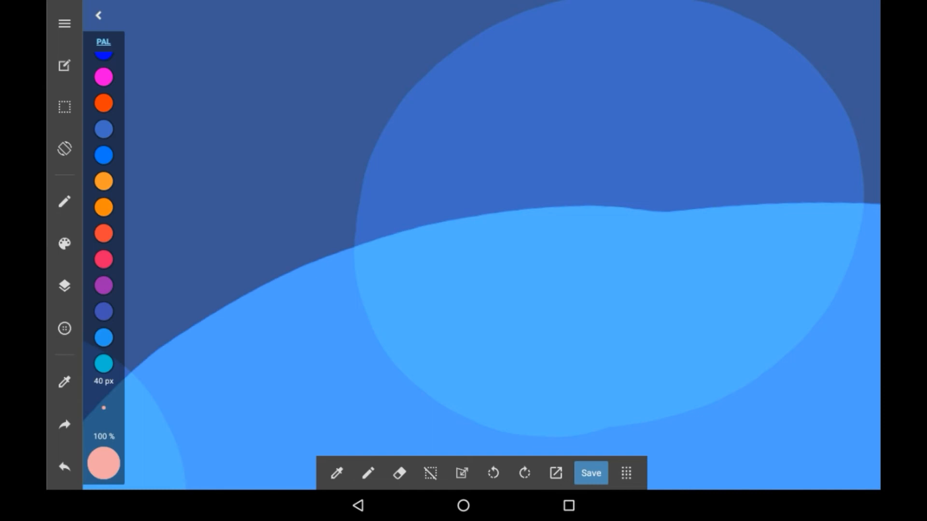
Toggle the strip to HSV and back, paint a pink stroke top left, and reopen the panel
{"action": "left_click", "coordinate": [103, 42]}
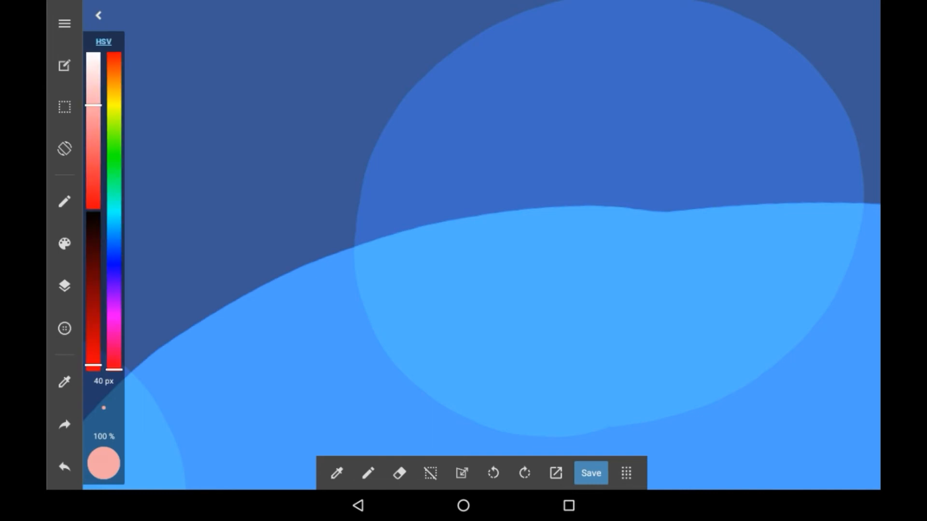
{"action": "left_click", "coordinate": [103, 42]}
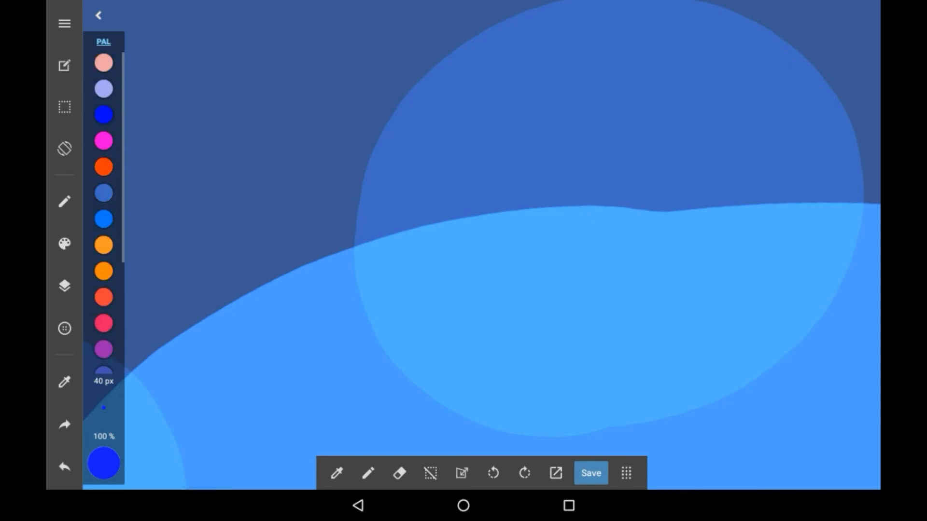
{"action": "left_click_drag", "start_coordinate": [224, 53], "coordinate": [218, 207]}
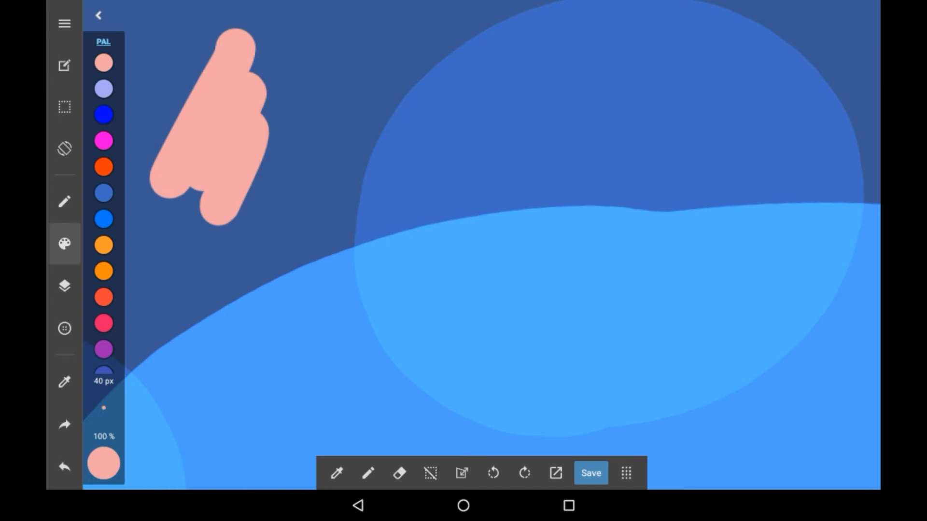
{"action": "left_click", "coordinate": [64, 245]}
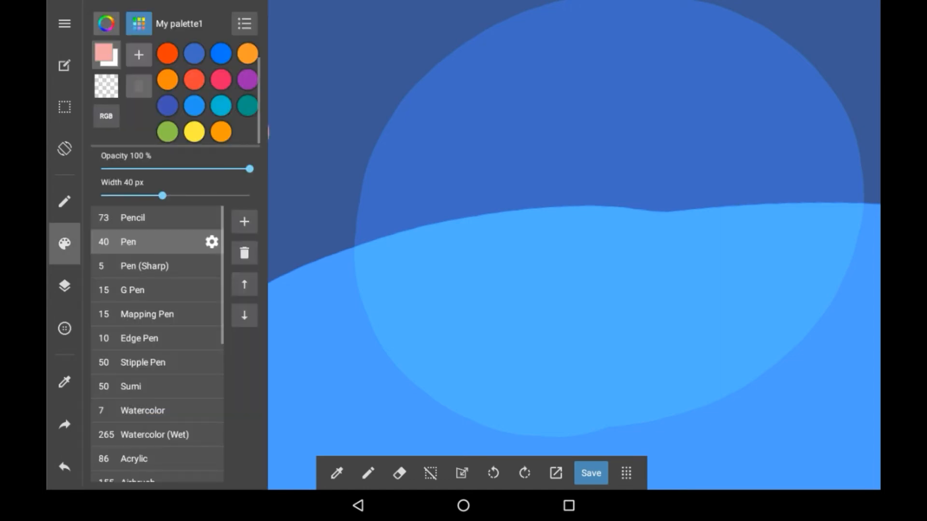
{"action": "left_click", "coordinate": [243, 23]}
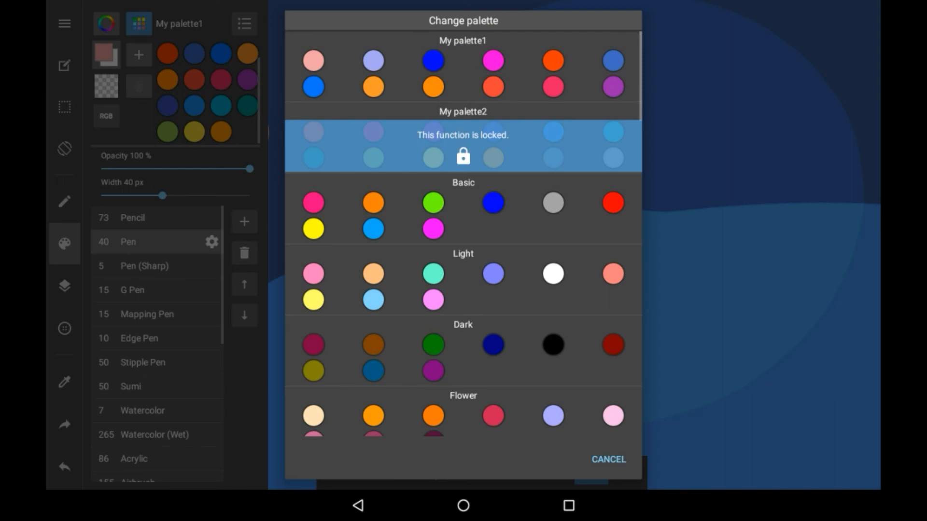
{"action": "scroll", "scroll_direction": "down", "scroll_amount": 3}
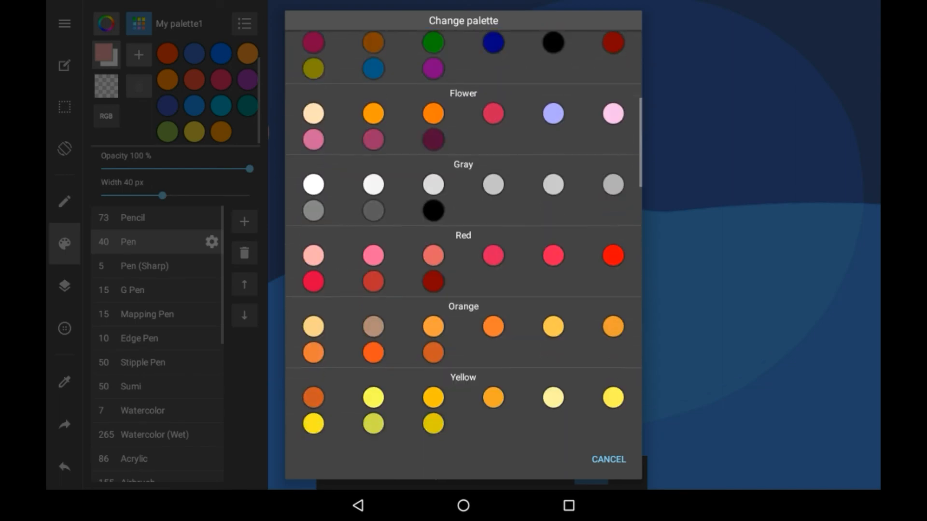
{"action": "scroll", "scroll_direction": "down", "scroll_amount": 3}
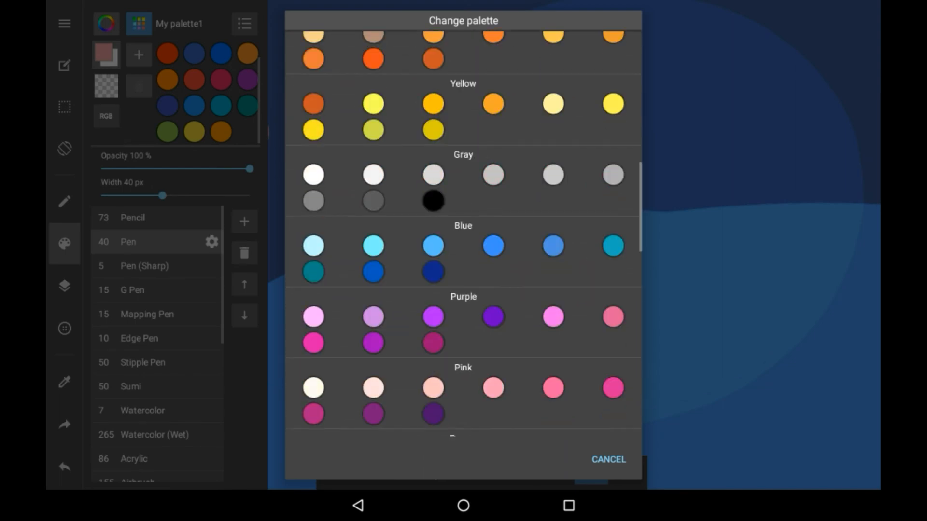
{"action": "left_click", "coordinate": [608, 459]}
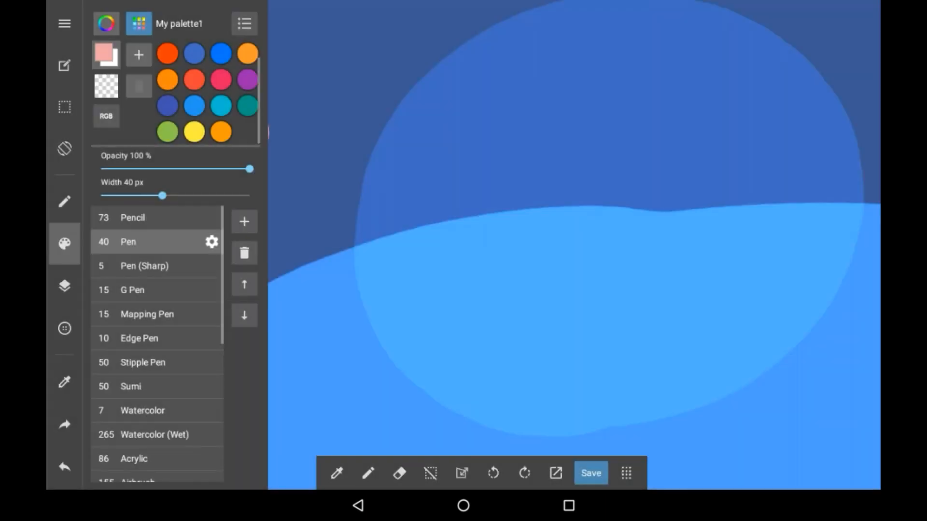